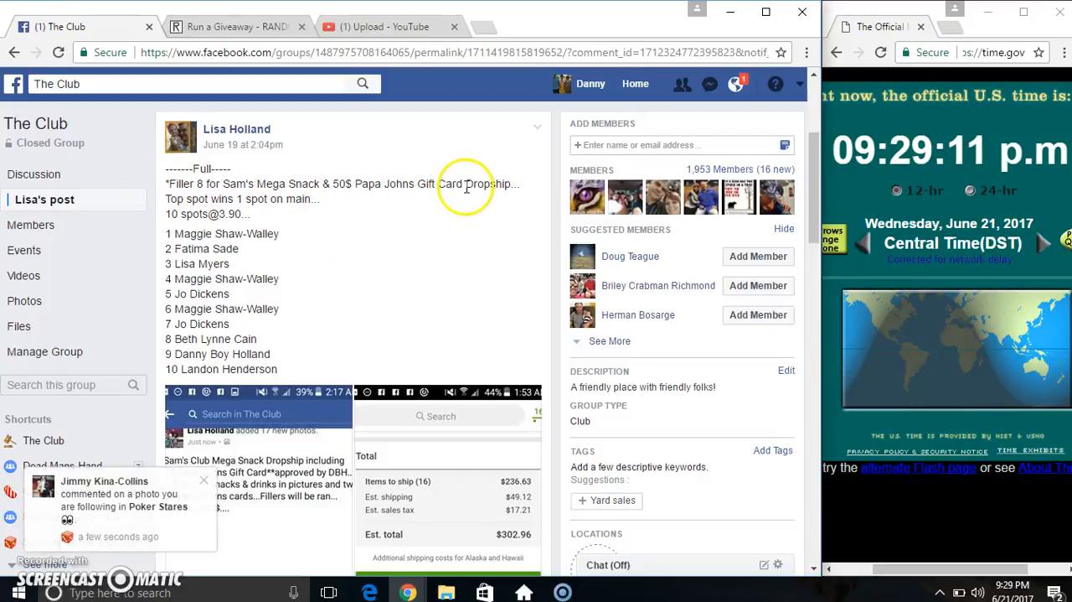
pyautogui.moveTo(159, 234)
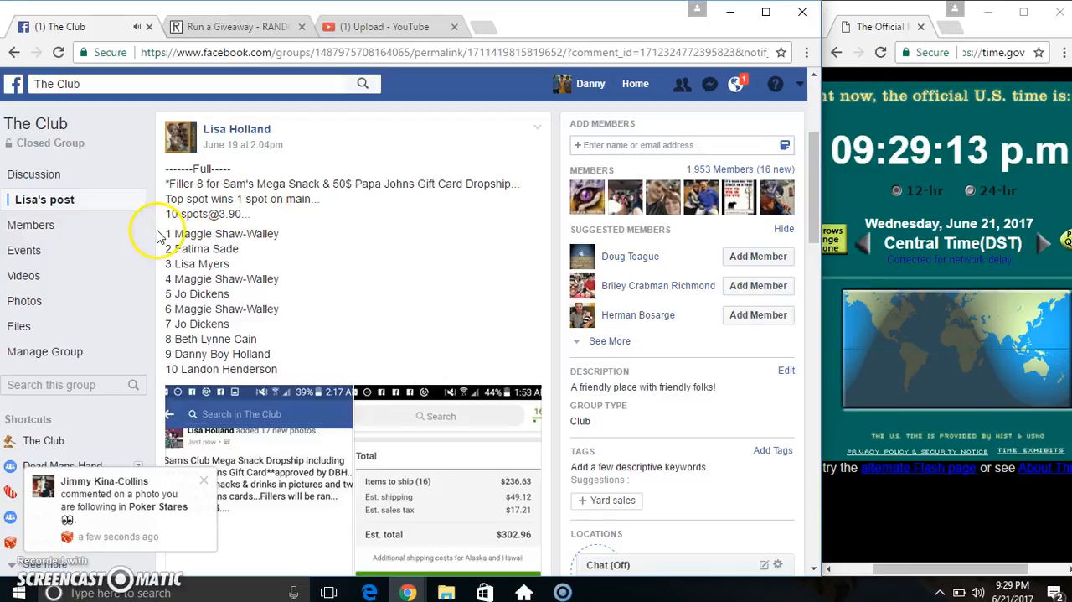
# Copy the ten numbered names from the Facebook giveaway post and scroll to the latest comments
pyautogui.moveTo(166, 233); pyautogui.dragTo(281, 368)
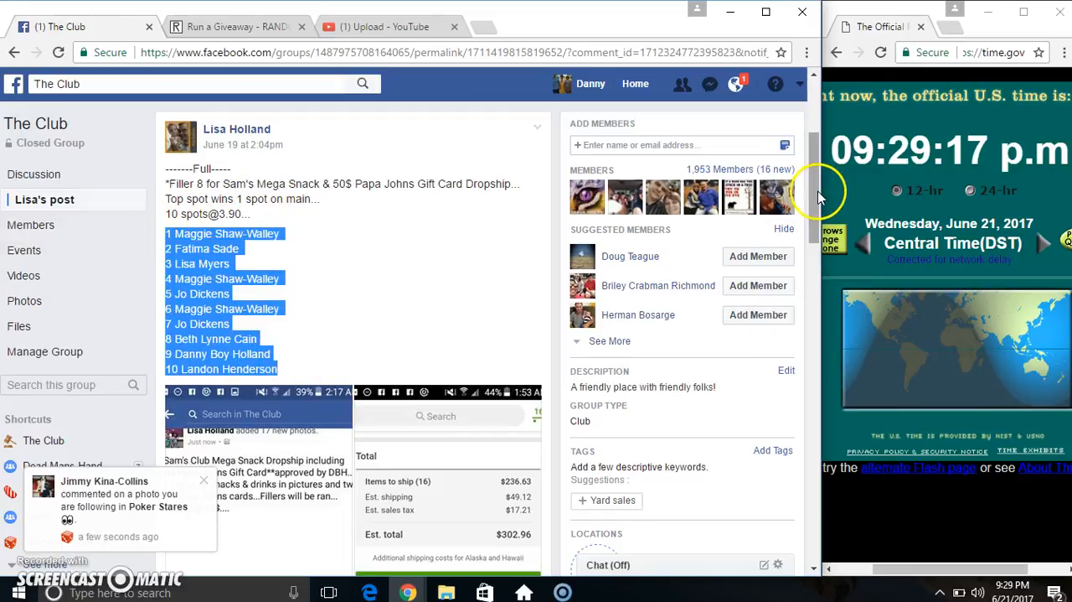
pyautogui.scroll(-3)
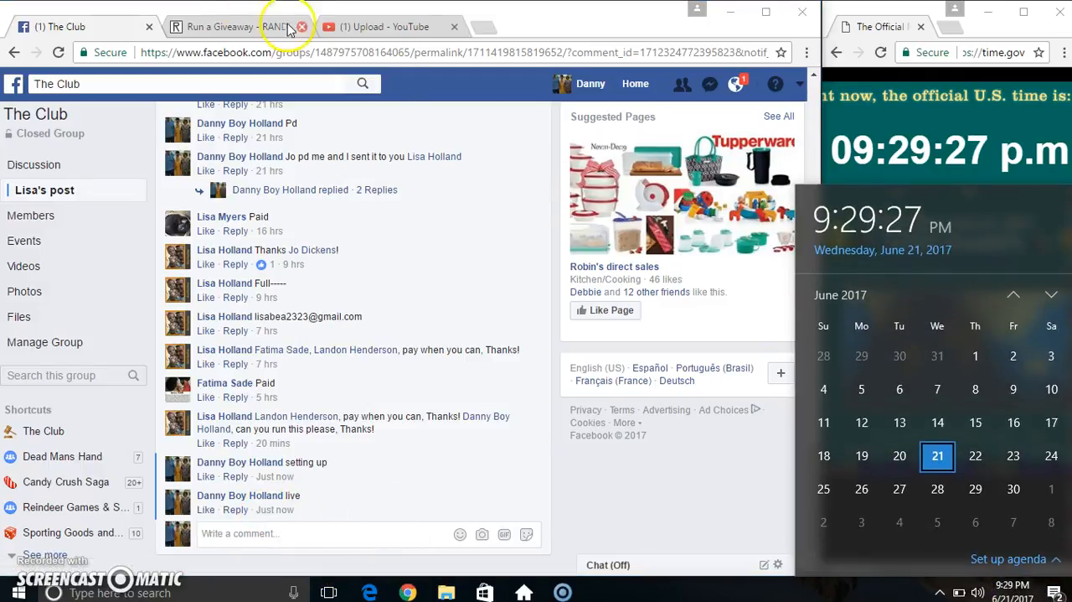
# Roll dice for 7 total rounds in the SR F8 giveaway and begin it
pyautogui.click(219, 26)
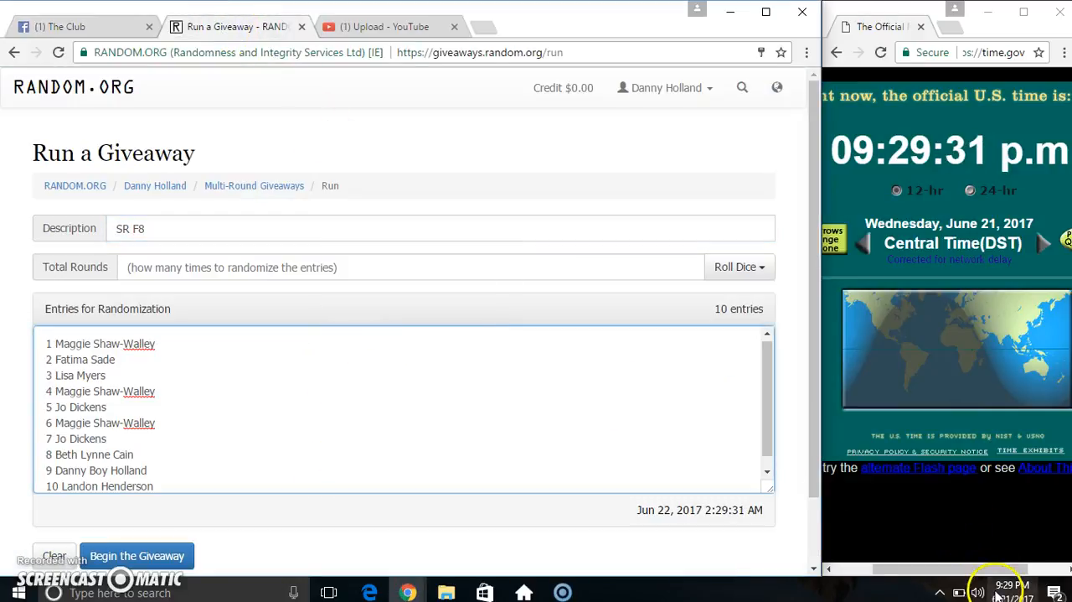
pyautogui.click(997, 588)
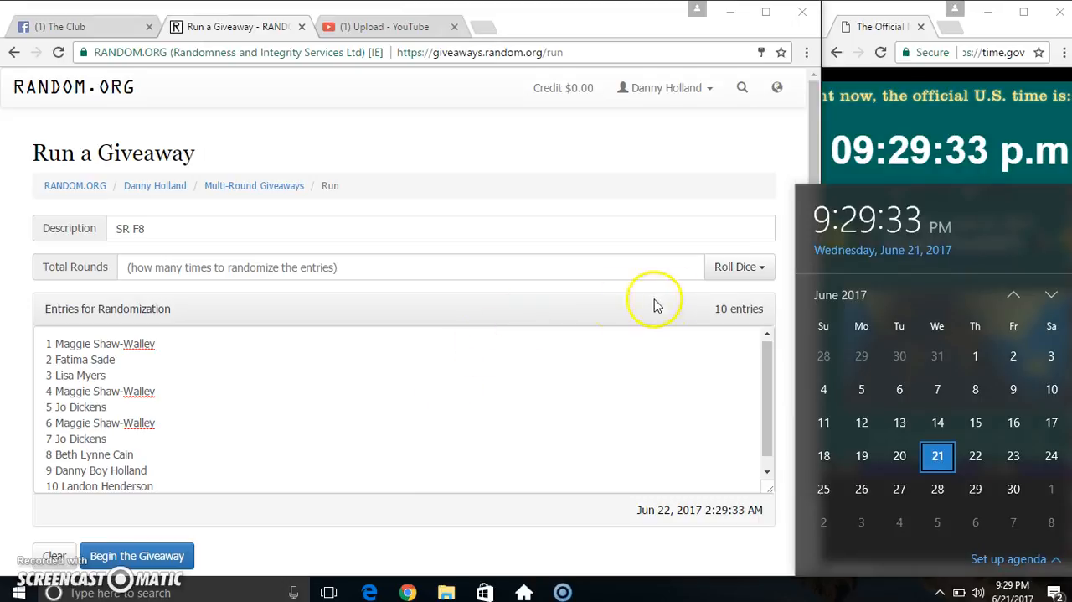
pyautogui.click(735, 266)
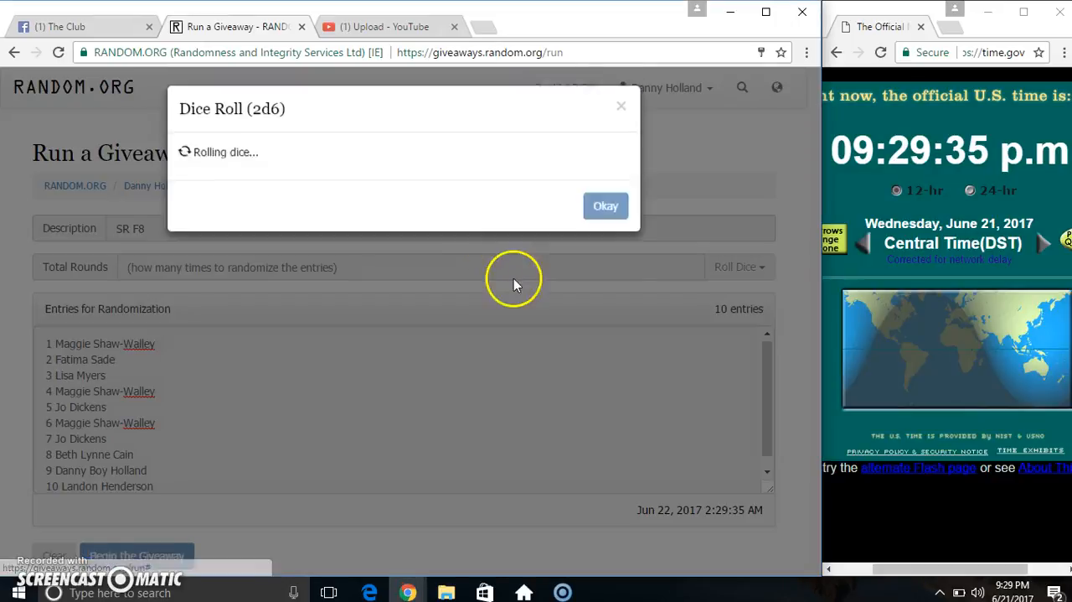
pyautogui.click(604, 205)
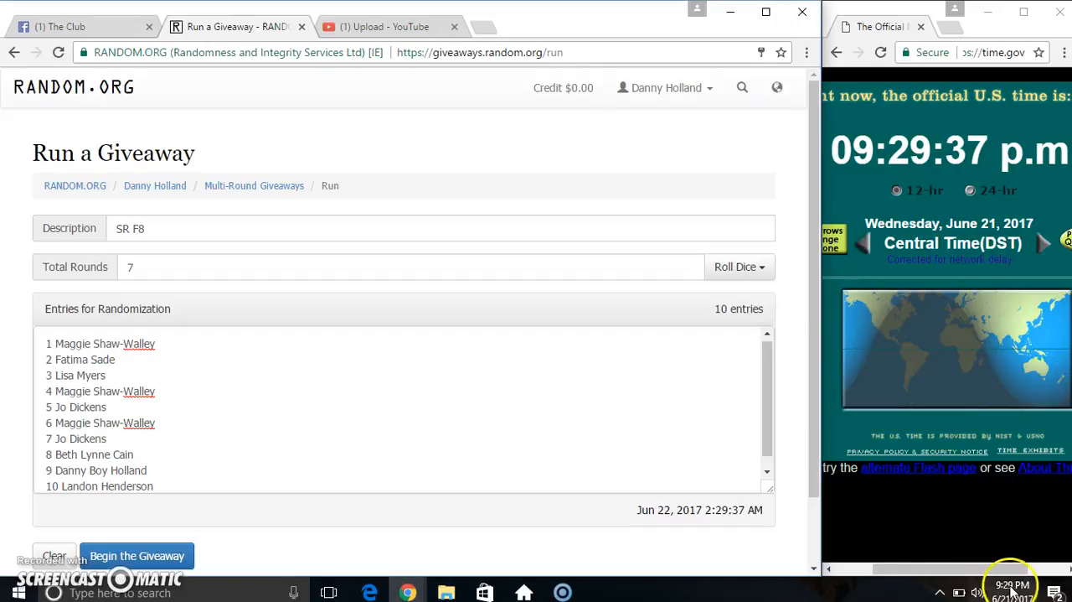
pyautogui.click(136, 556)
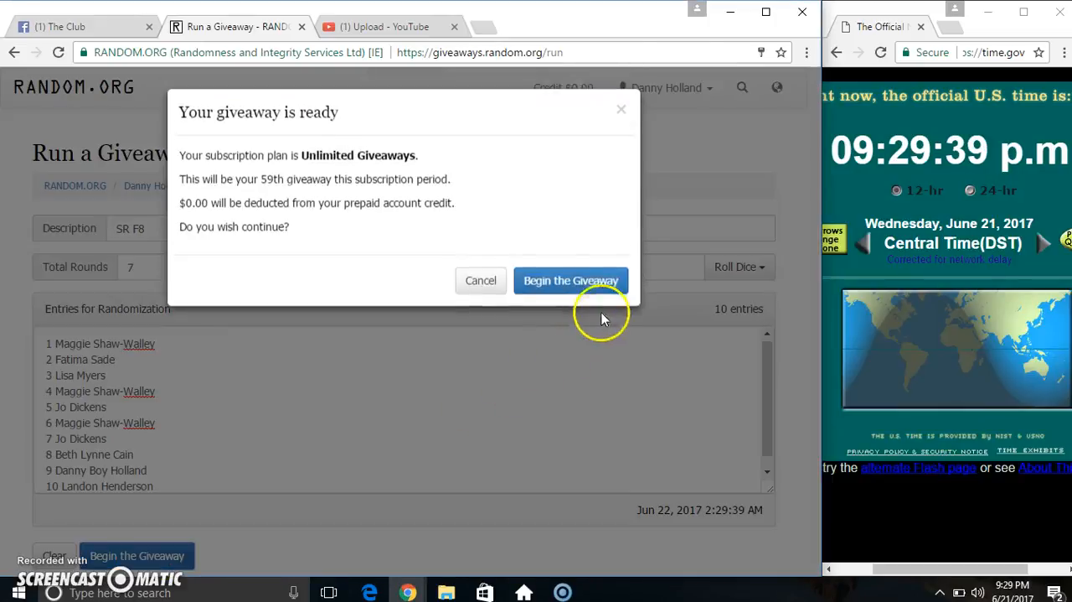
# Confirm the giveaway start and run the intermediate randomization rounds
pyautogui.click(571, 280)
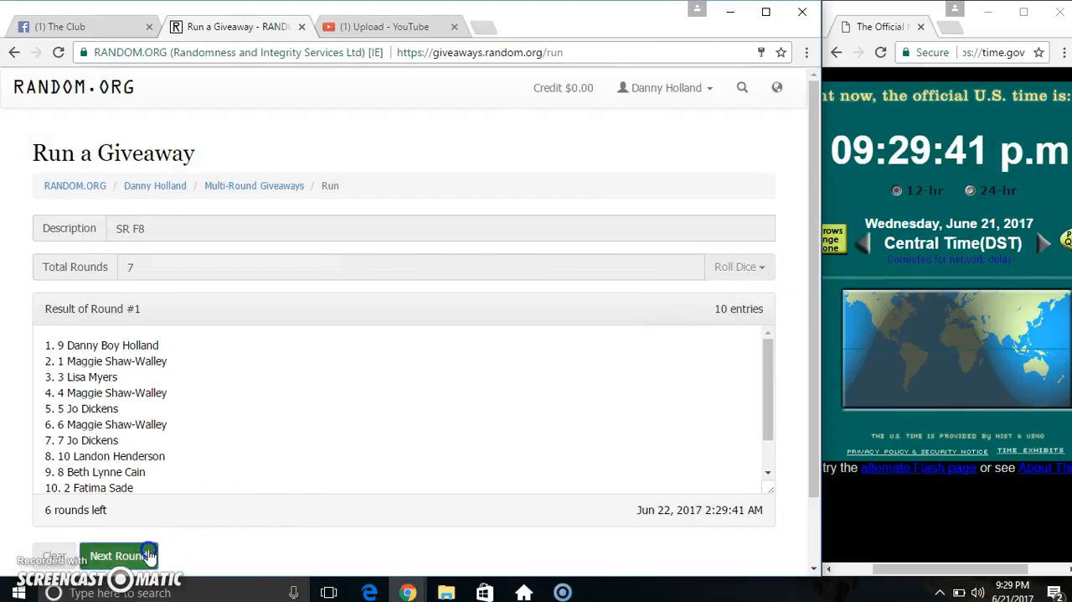
pyautogui.click(118, 555)
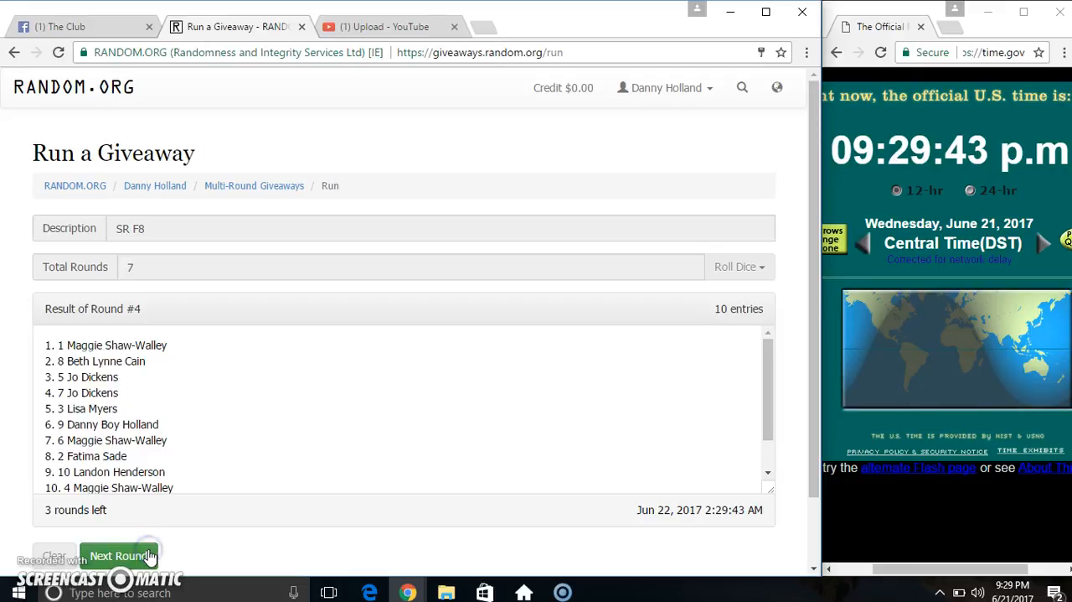
pyautogui.click(118, 555)
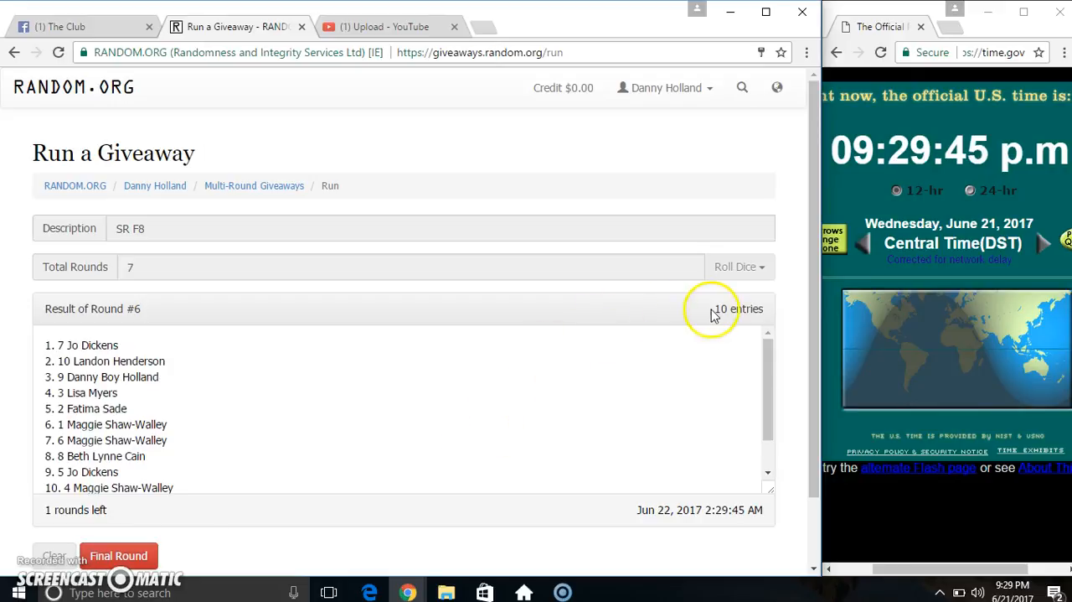
pyautogui.doubleClick(82, 345)
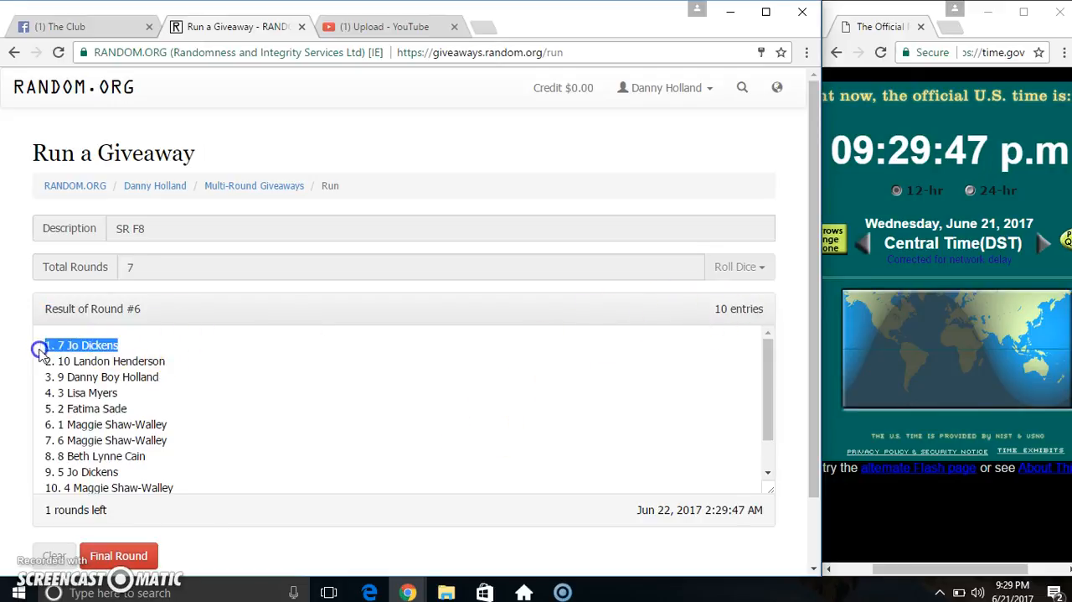
pyautogui.scroll(-3)
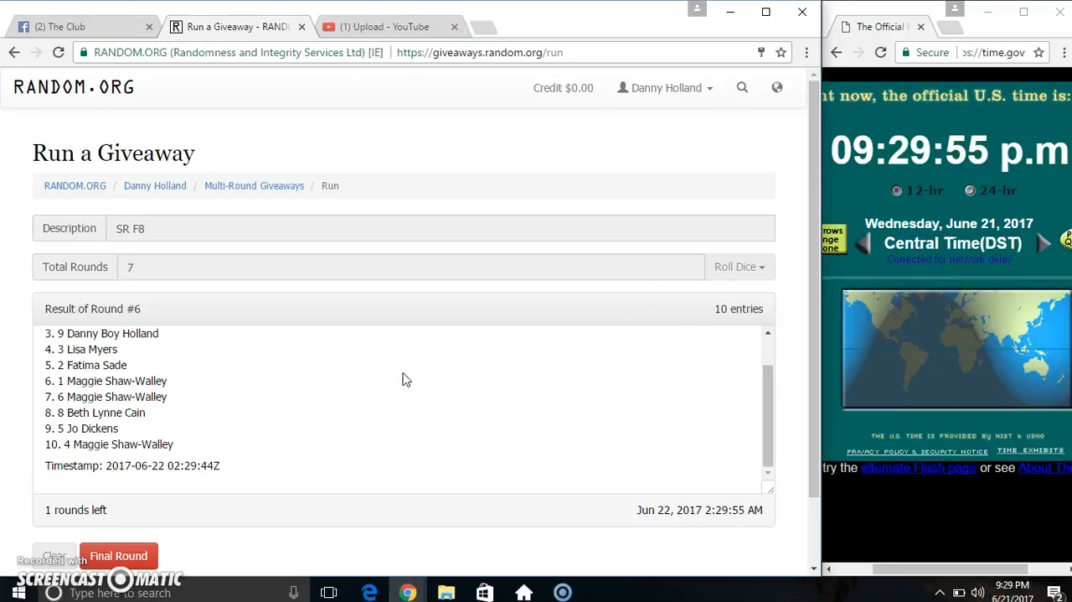
pyautogui.click(118, 556)
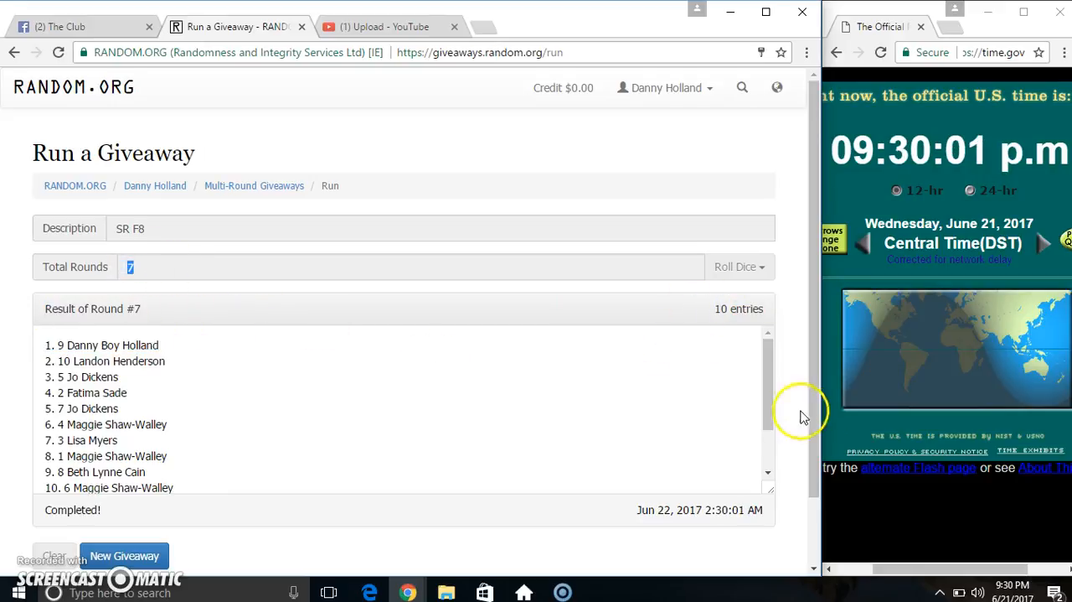
pyautogui.scroll(-3)
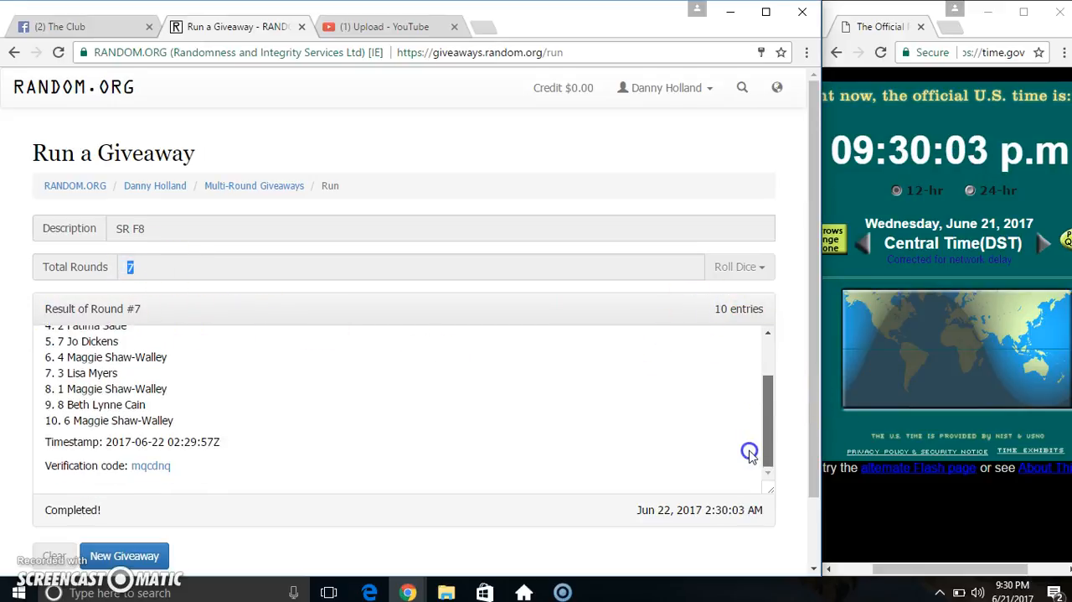
pyautogui.click(75, 26)
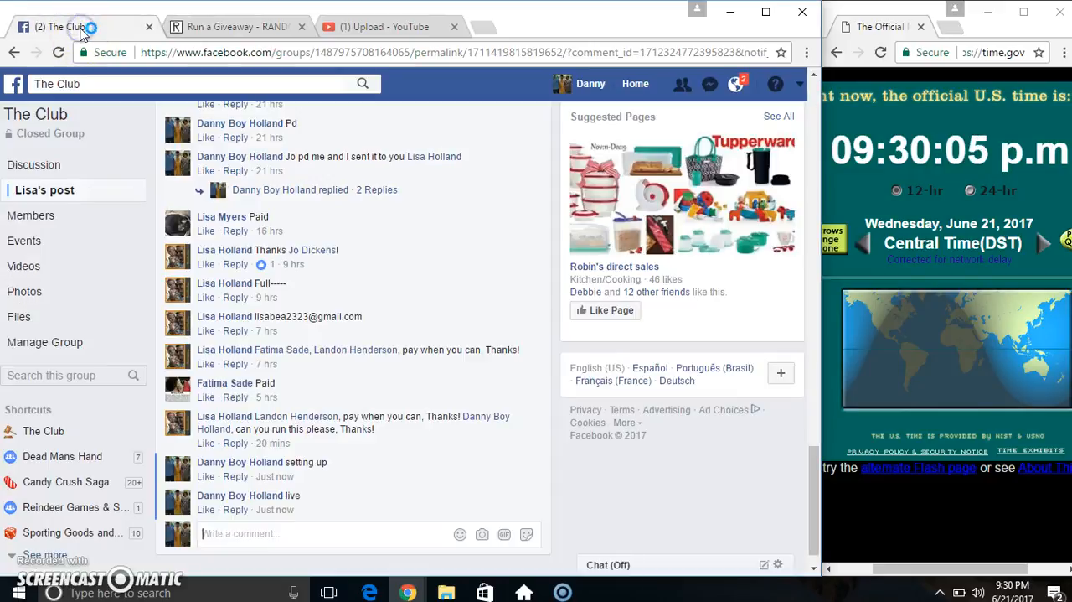